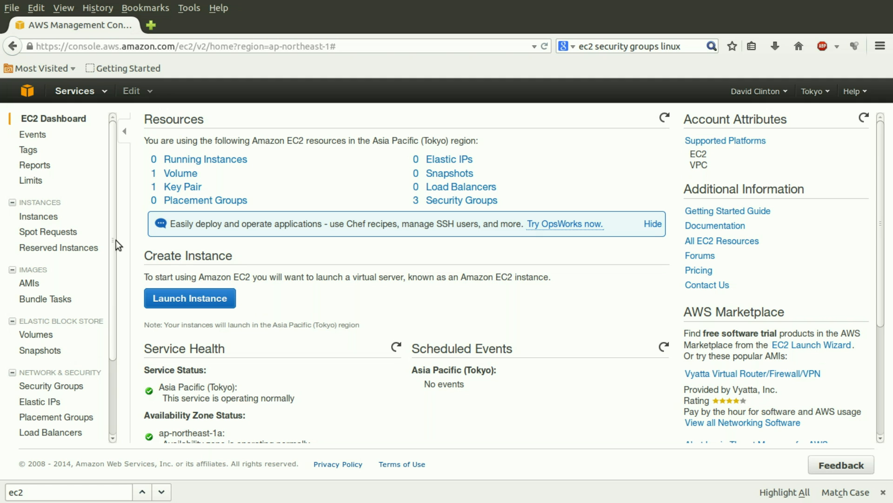
Start launching a new EC2 instance and scroll through the machine image list
left_click(190, 298)
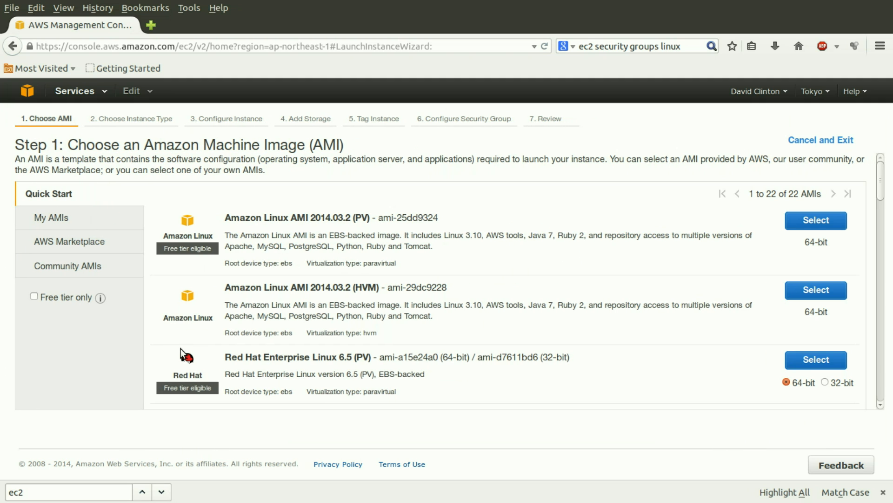
scroll("down", 3)
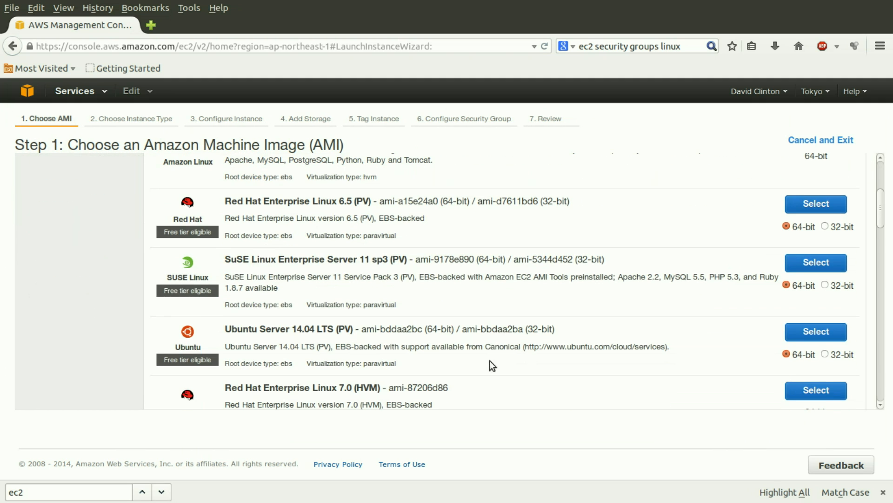
mouse_move(803, 379)
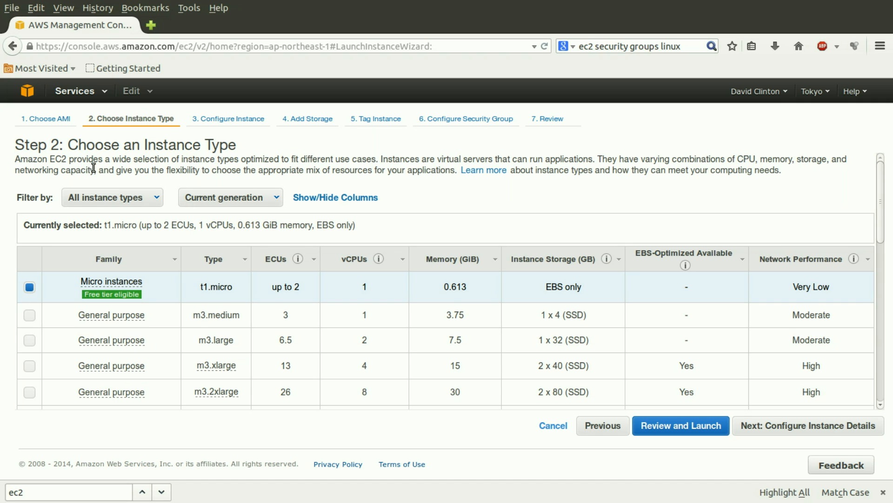
mouse_move(165, 179)
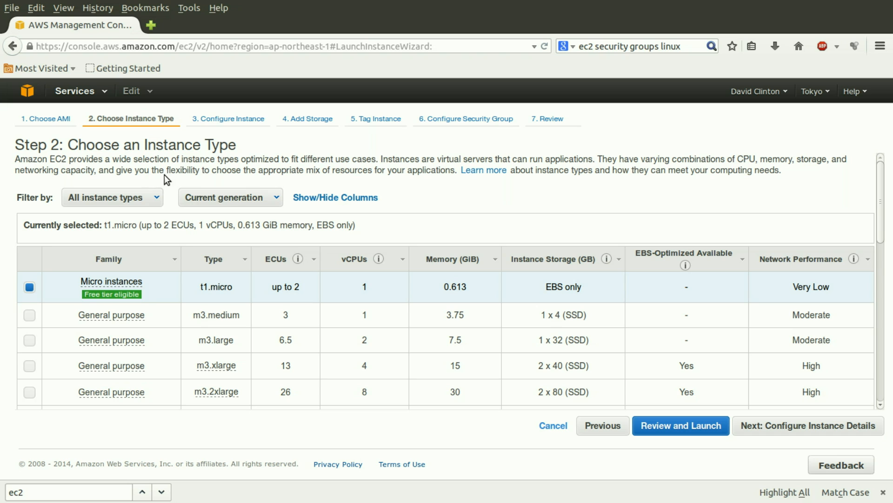
mouse_move(204, 173)
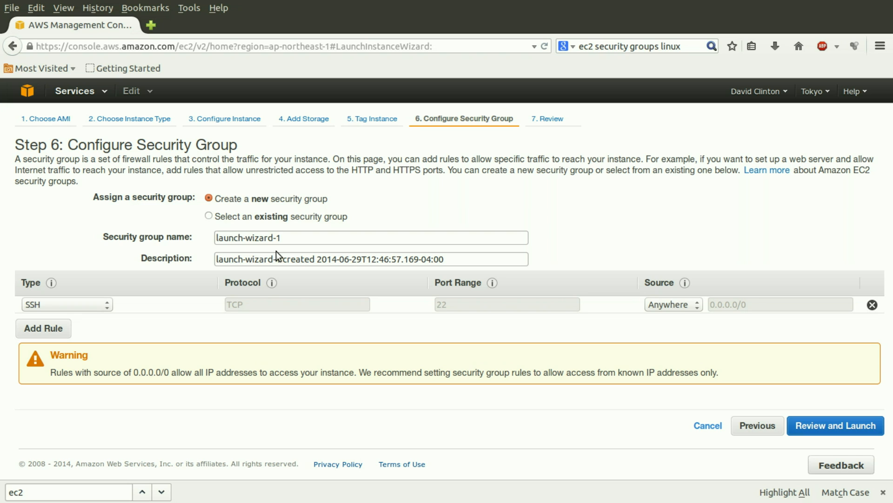
mouse_move(279, 276)
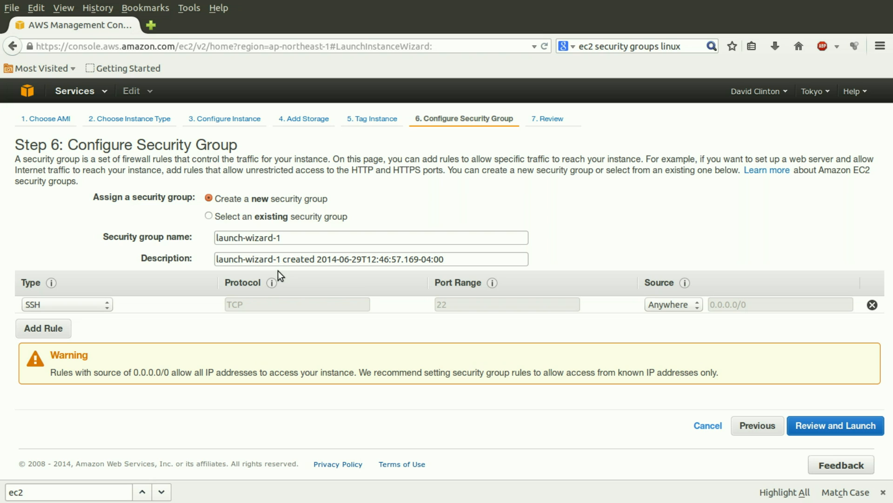
Switch Step 6 to selecting an existing security group
left_click(208, 216)
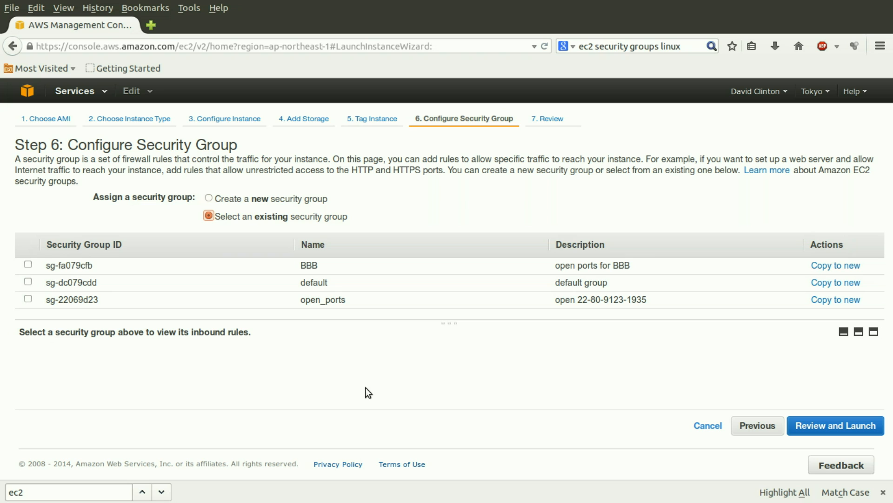
mouse_move(461, 379)
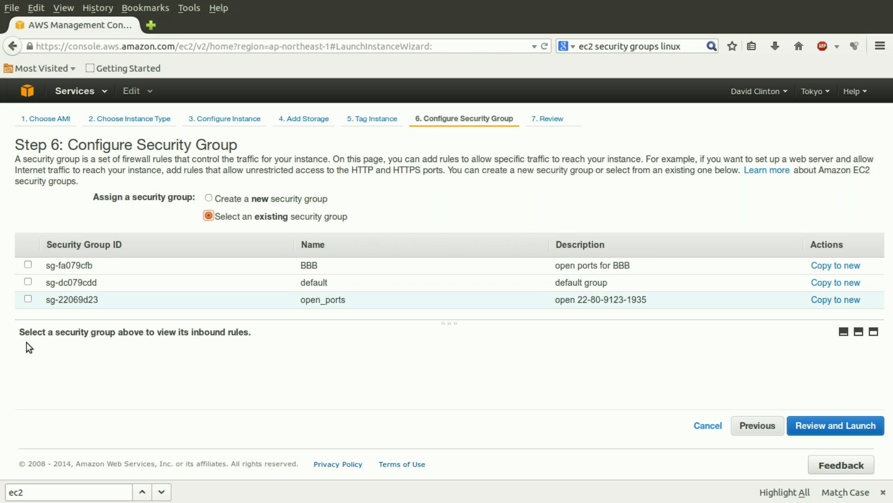
Select the open_ports group to view its SSH, HTTP, HTTPS, 1935 and 9123 rules
left_click(28, 299)
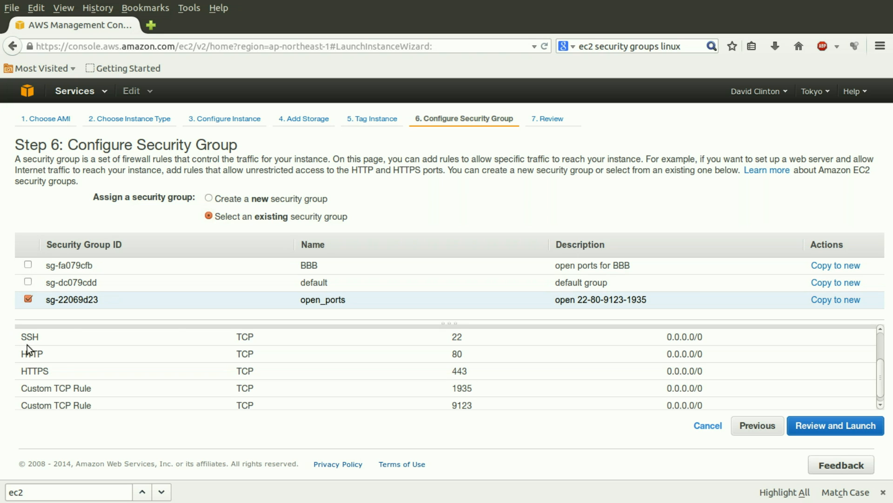
mouse_move(78, 402)
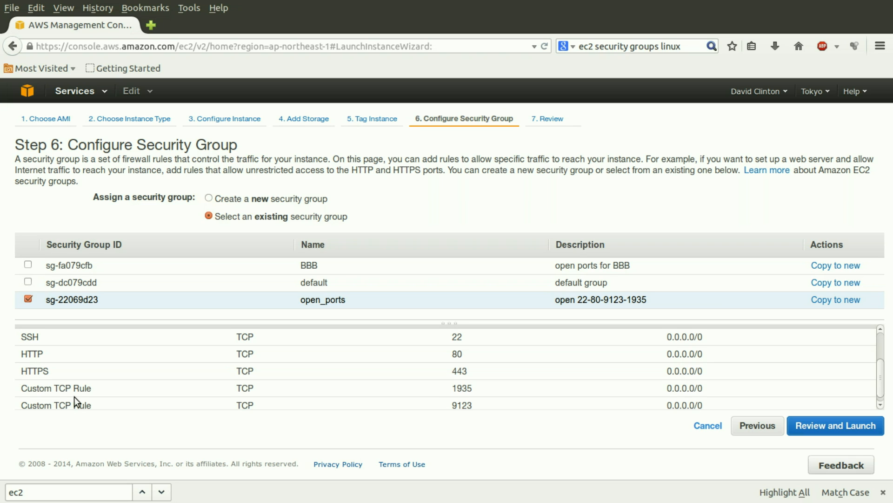
mouse_move(60, 391)
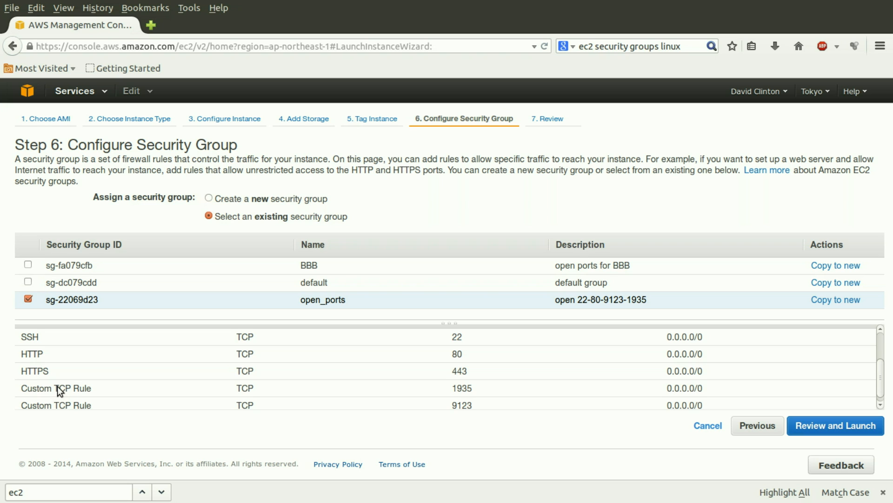
mouse_move(261, 413)
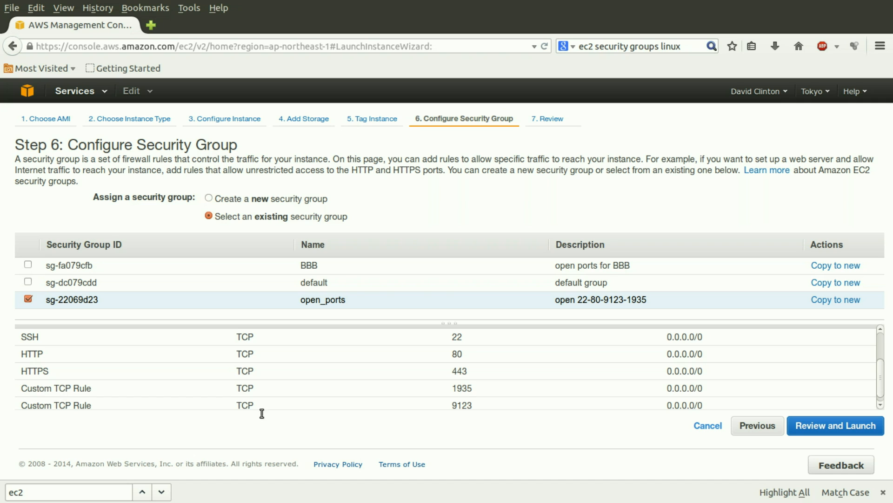
mouse_move(538, 391)
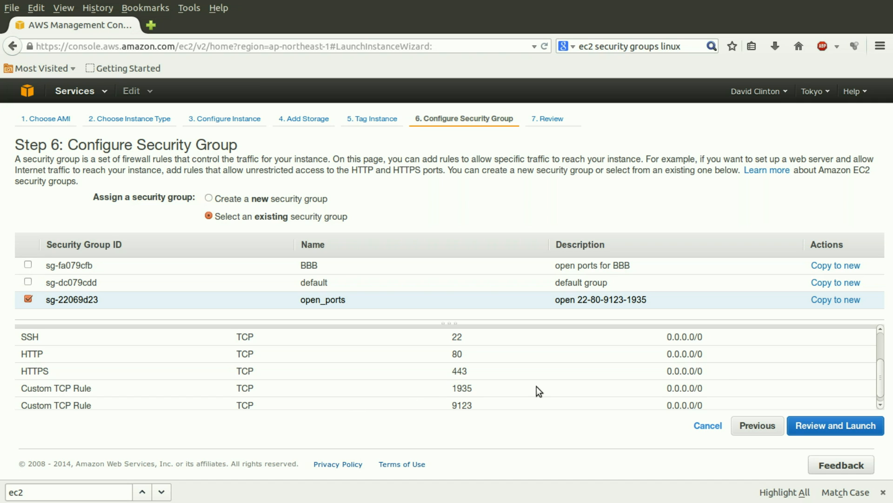
mouse_move(722, 382)
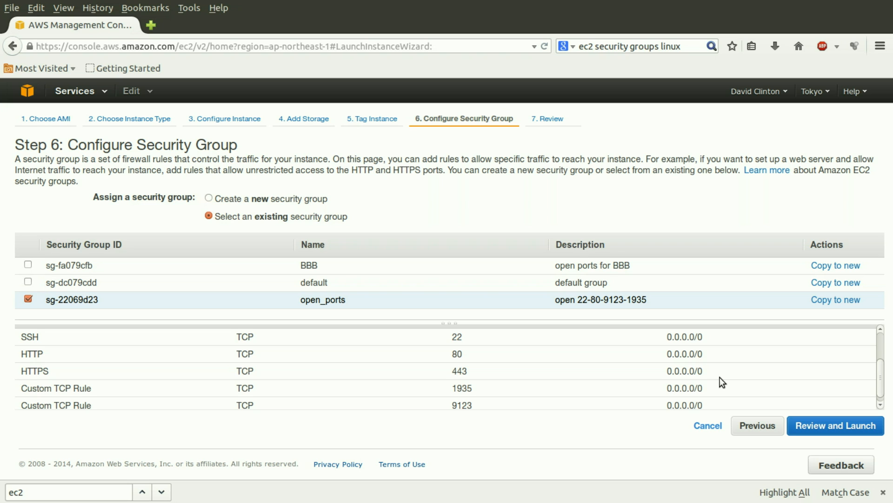
mouse_move(546, 416)
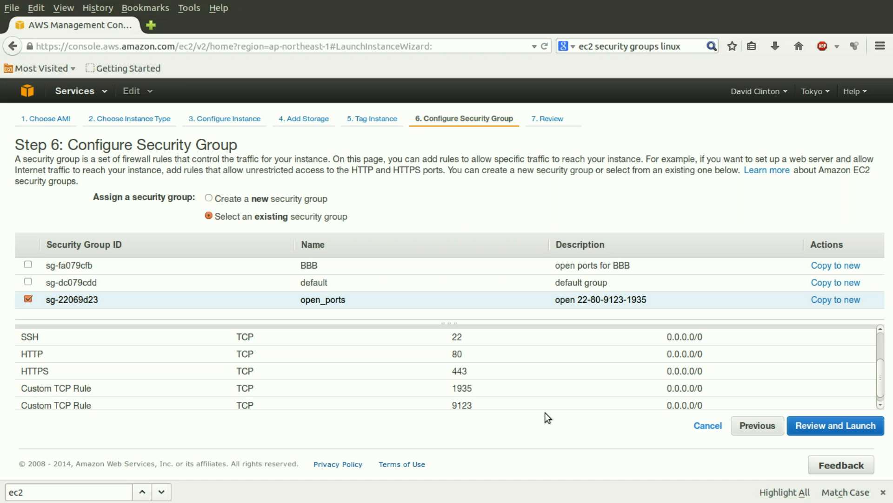
mouse_move(204, 422)
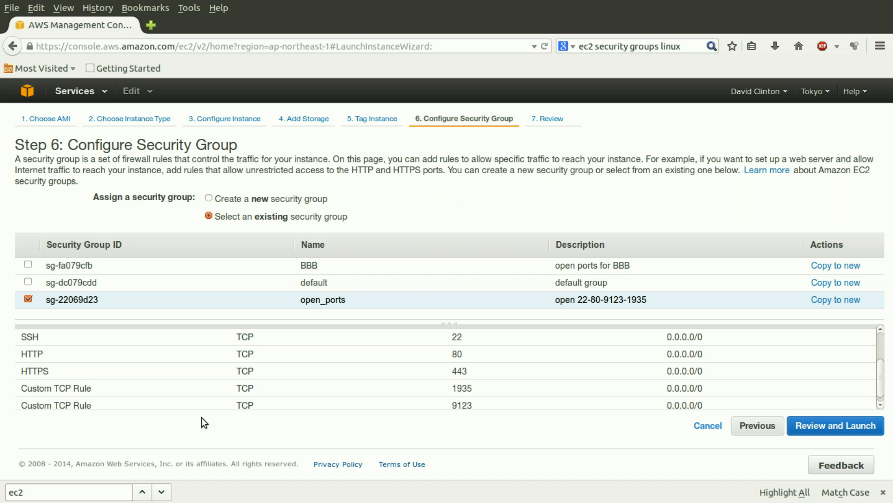
mouse_move(475, 413)
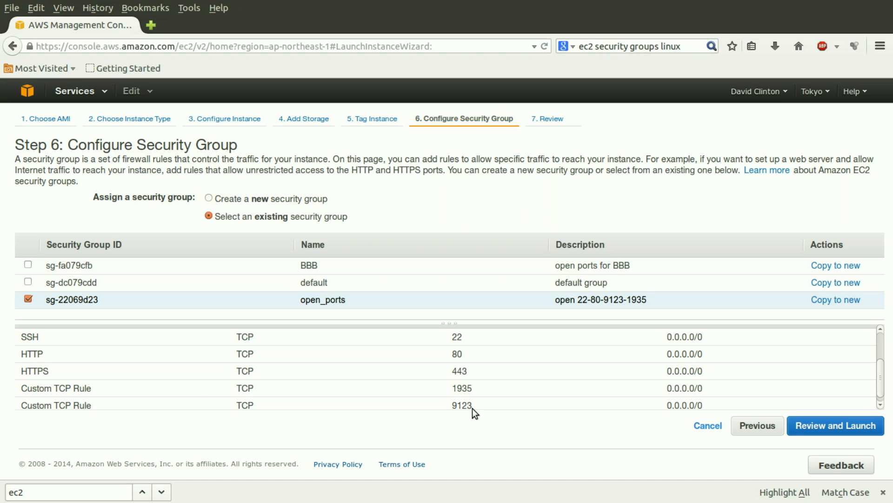
mouse_move(481, 409)
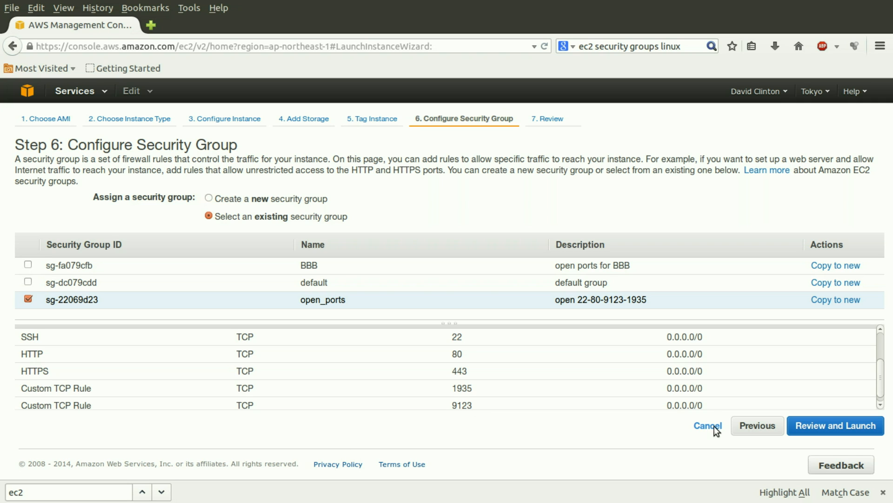
mouse_move(716, 421)
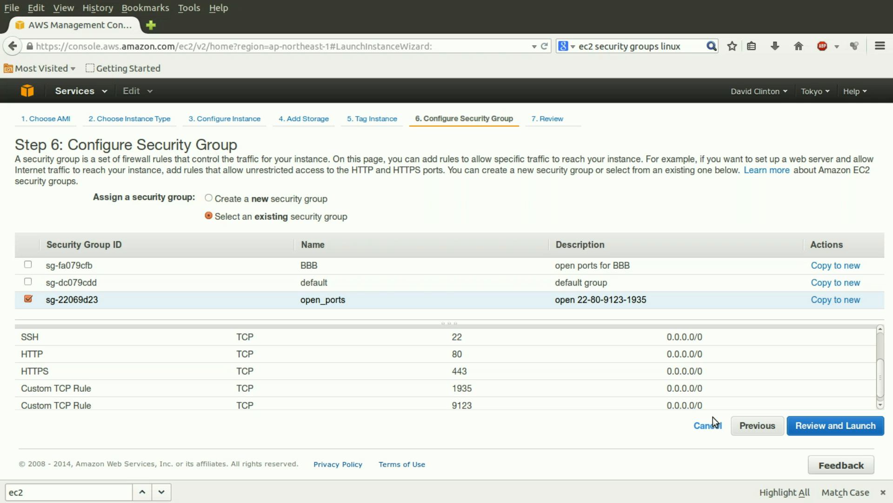
mouse_move(190, 247)
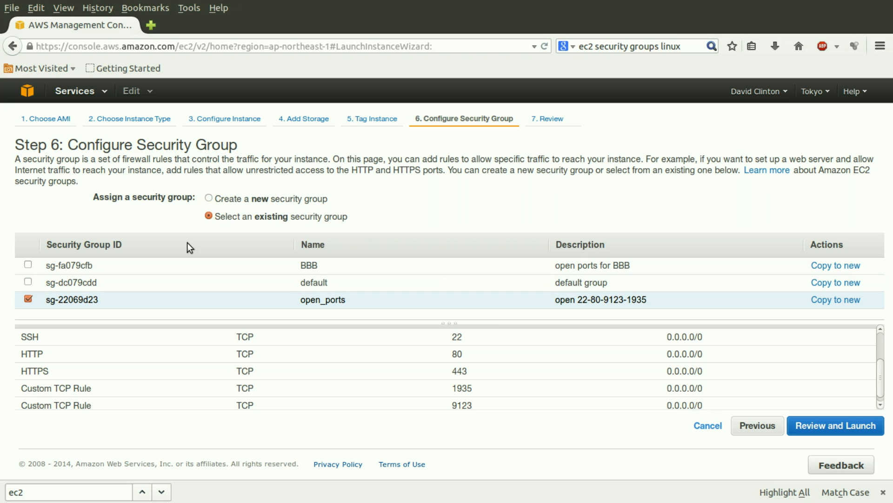
Switch back to creating a new security group, launch-wizard-1 with one SSH rule
left_click(209, 198)
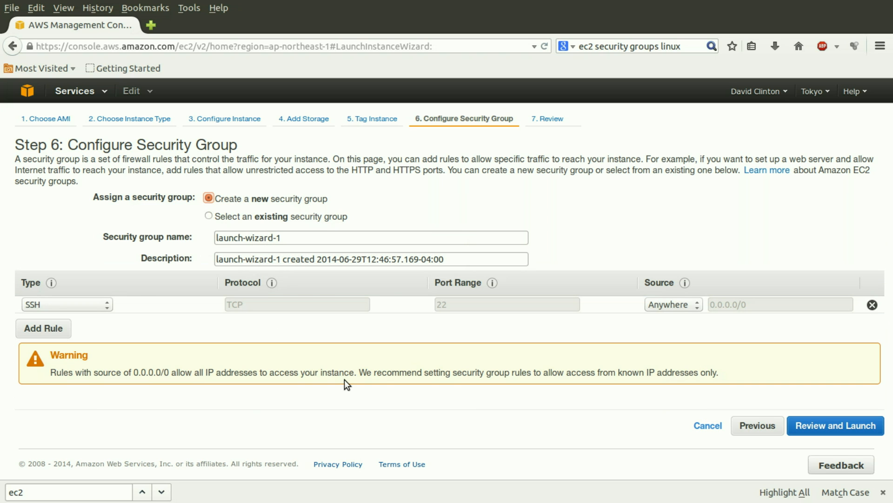
mouse_move(291, 434)
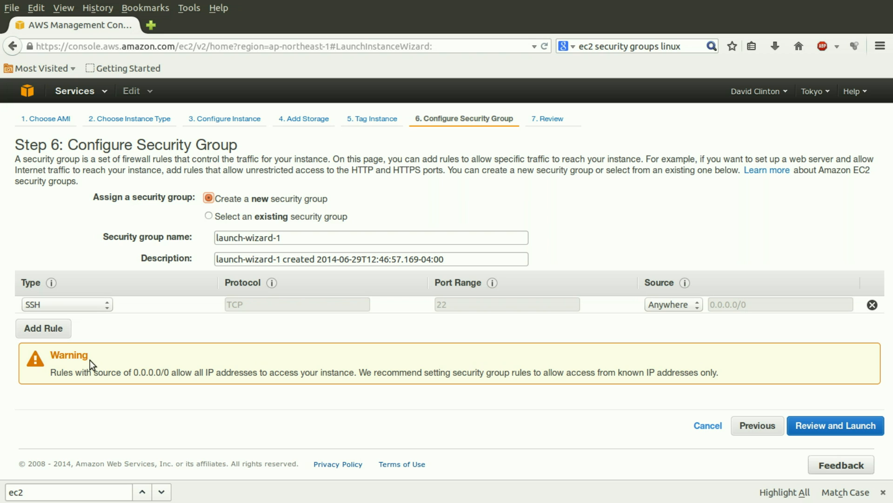
mouse_move(79, 365)
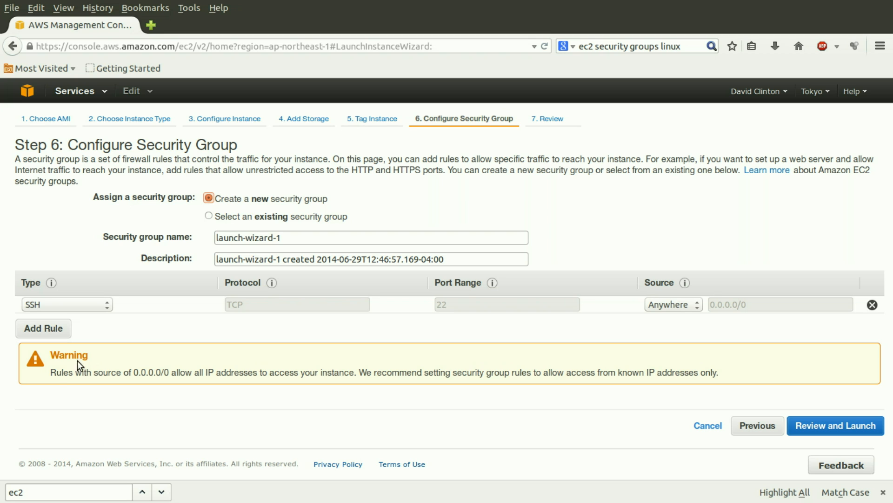
Add an HTTPS rule on port 443, then append a third rule row
left_click(43, 328)
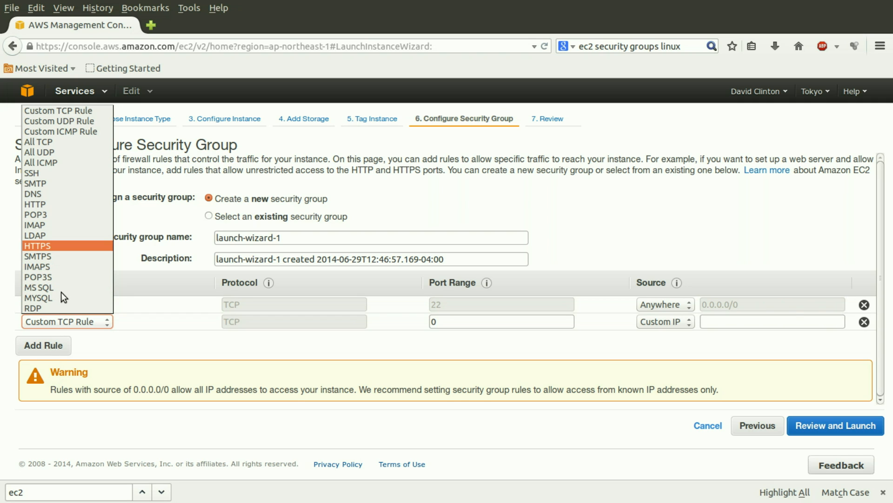
left_click(38, 245)
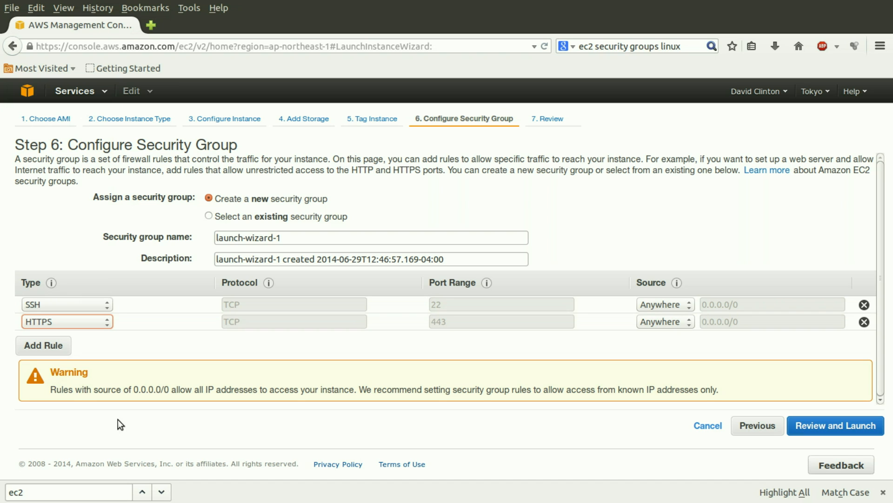
mouse_move(450, 377)
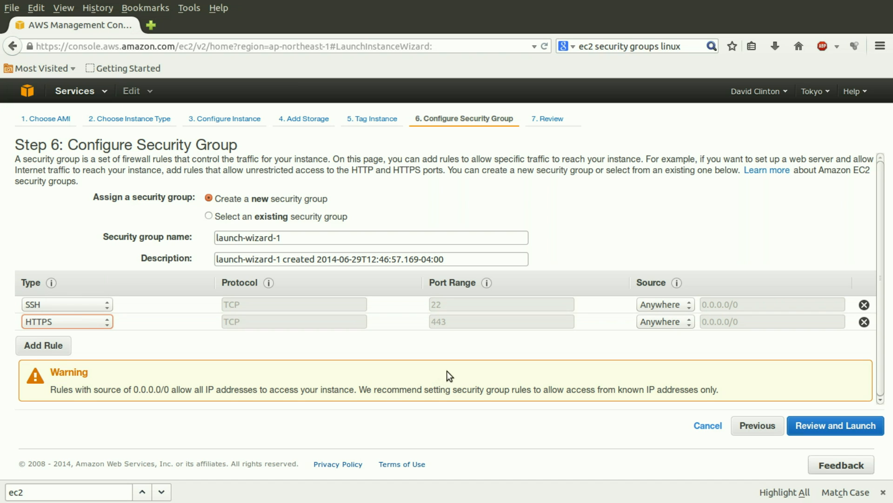
mouse_move(751, 373)
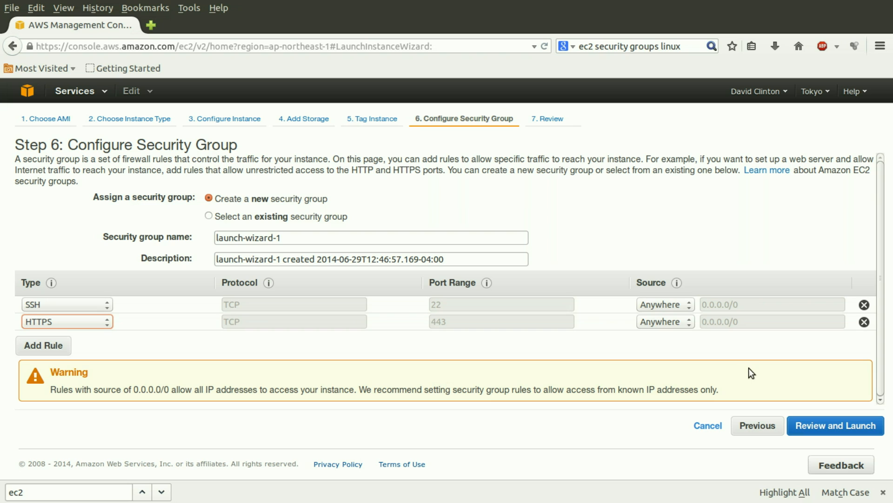
mouse_move(142, 403)
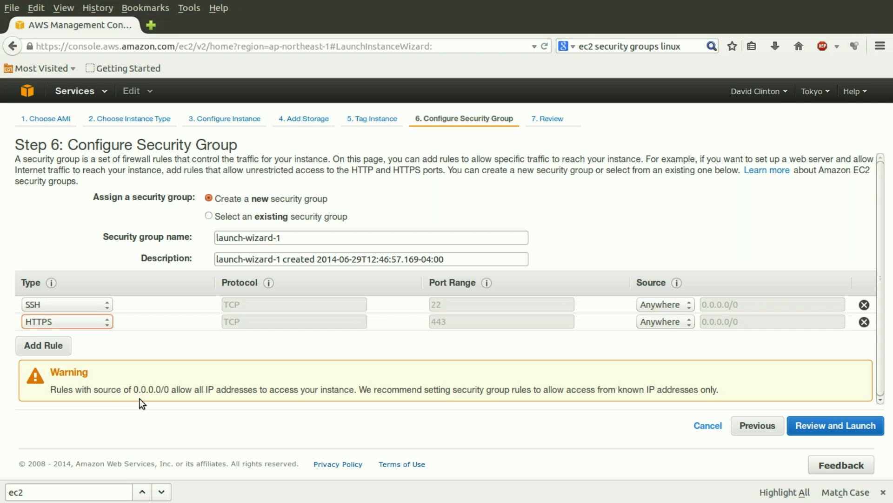
left_click(43, 346)
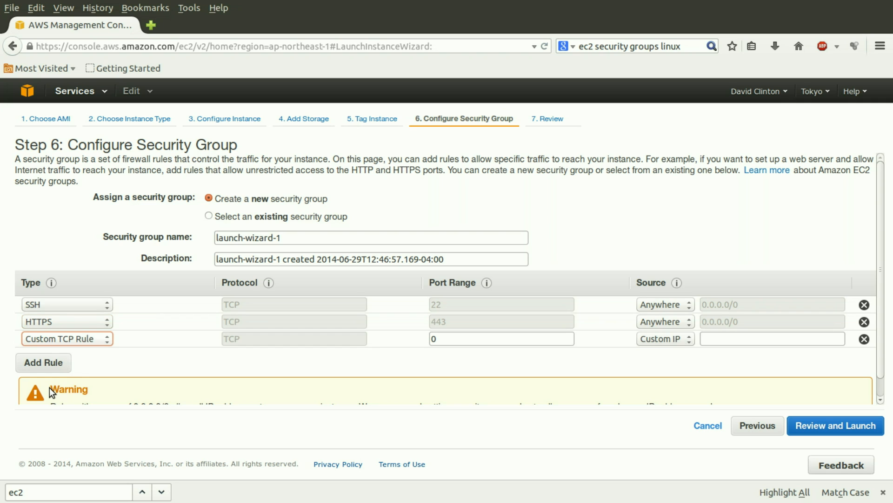
Make the third rule MYSQL on port 3306 and view its source options
left_click(66, 338)
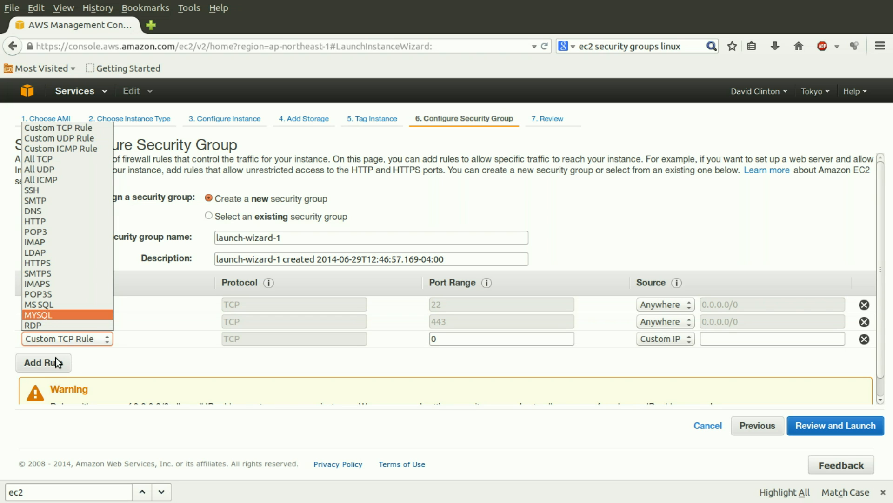
left_click(38, 314)
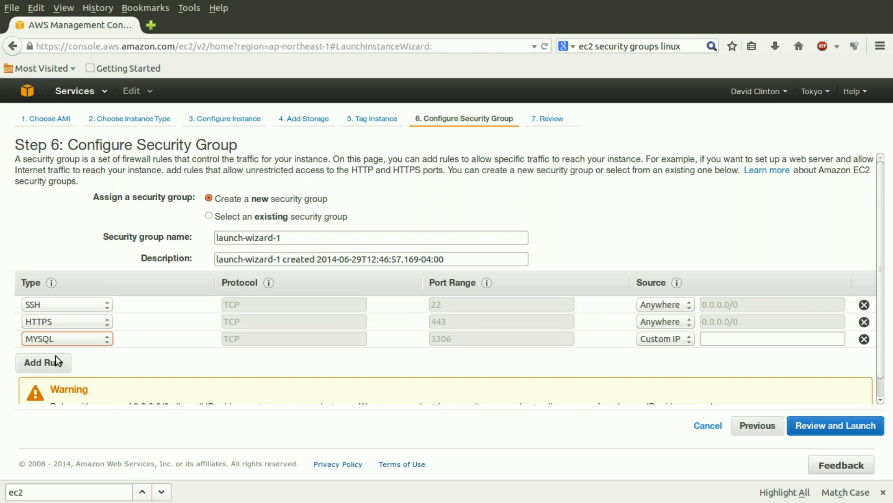
mouse_move(111, 412)
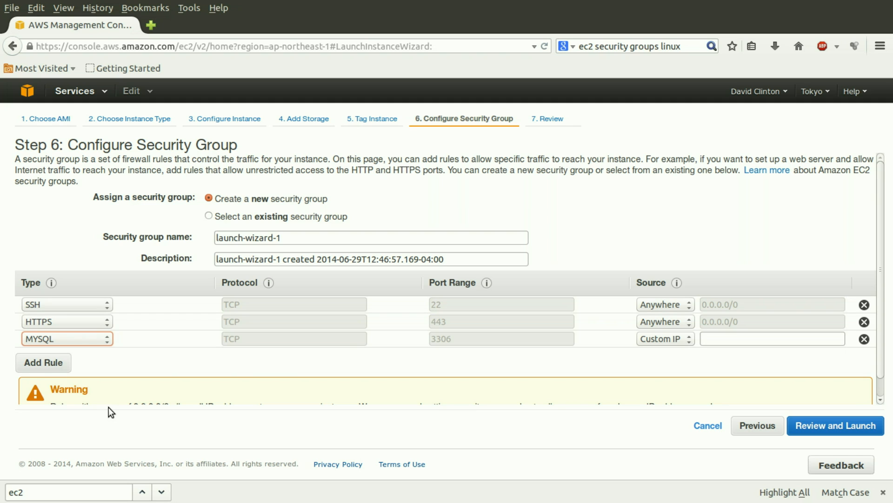
mouse_move(98, 394)
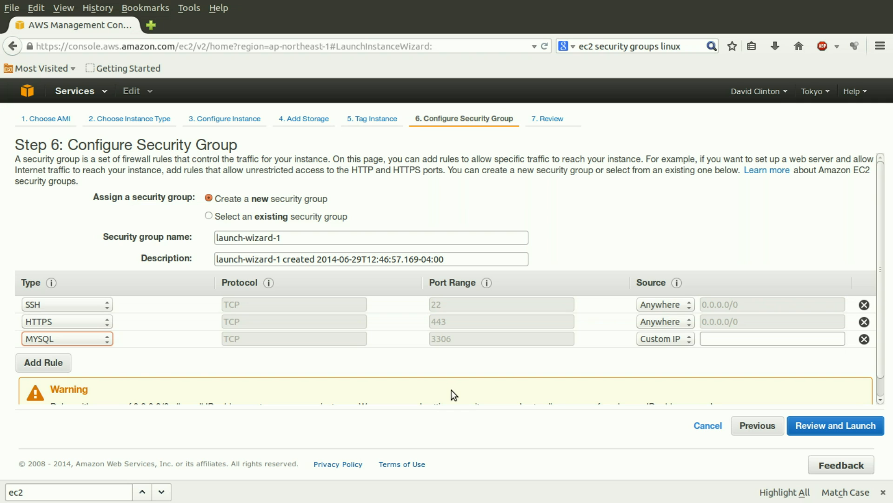
mouse_move(644, 420)
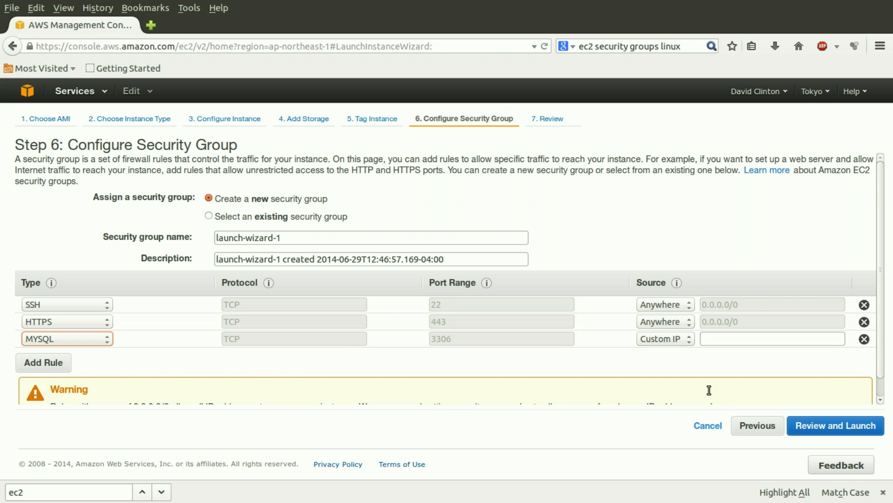
left_click(665, 338)
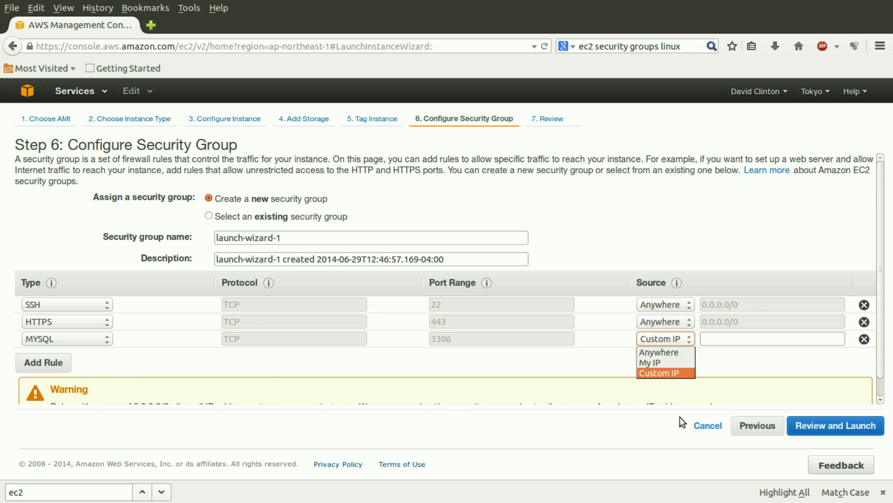
Restrict the MySQL rule's Custom IP source to 209.86.34.100/24
left_click(658, 372)
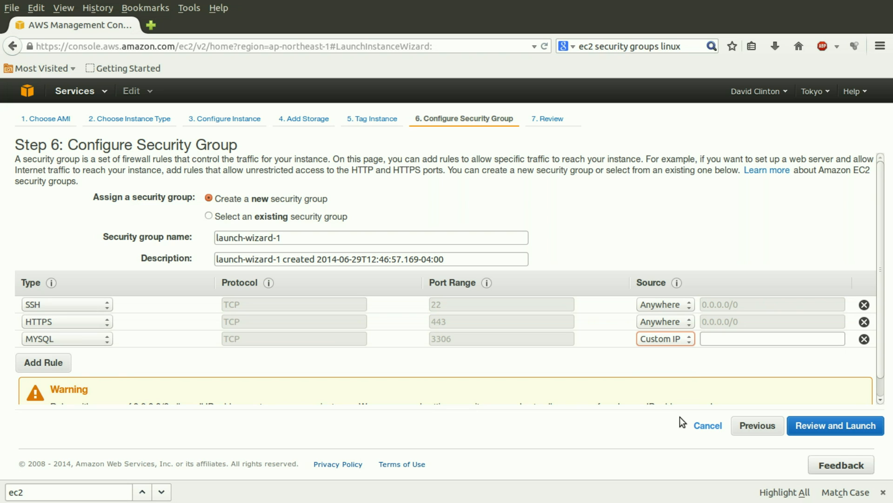
left_click(772, 337)
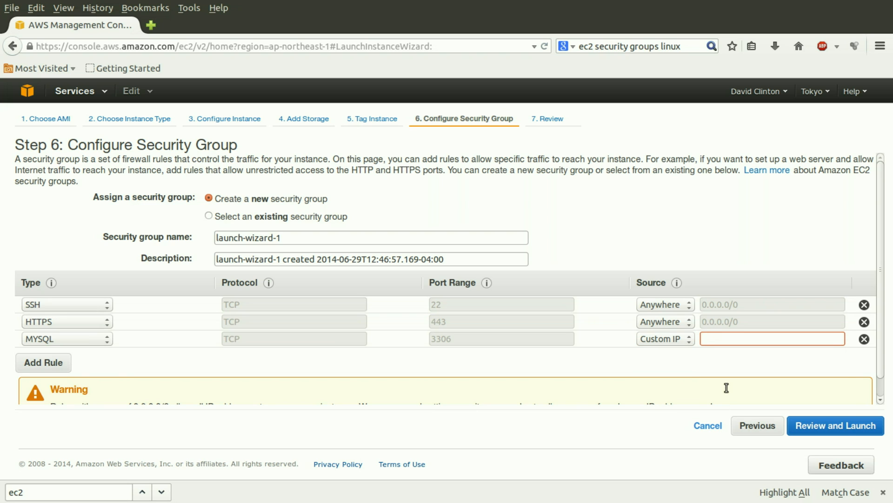
type("209.")
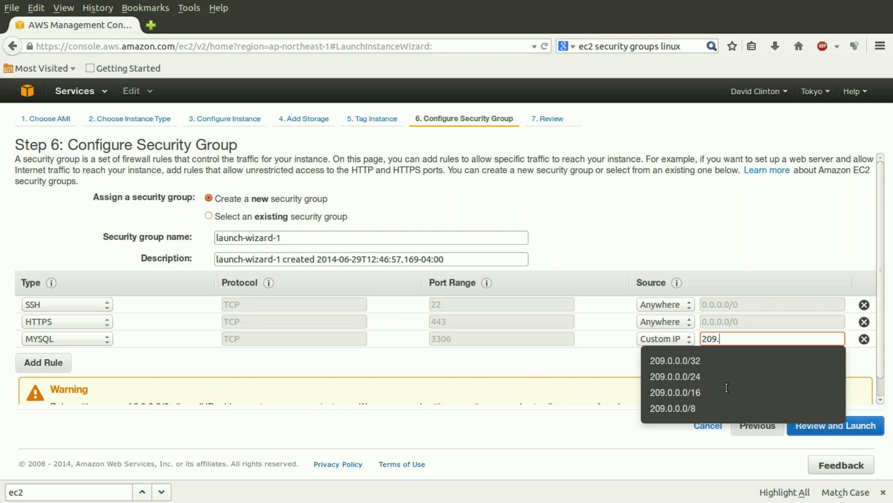
type("86.34.100")
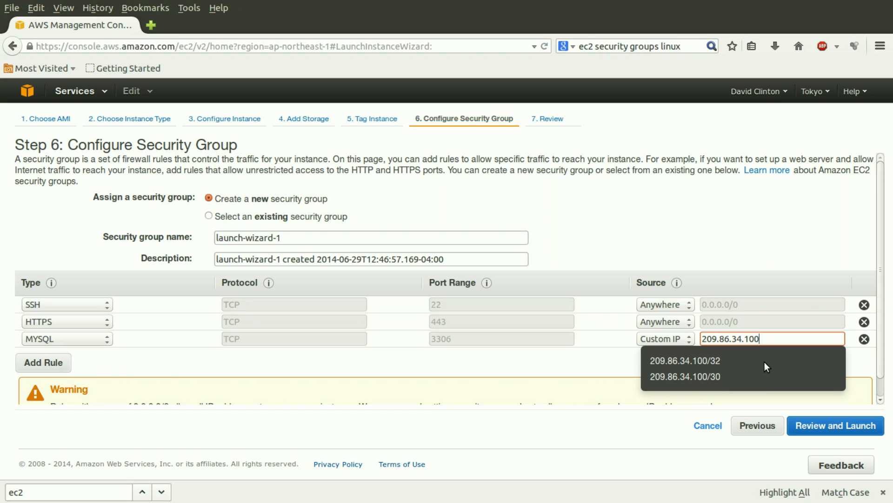
type("/24")
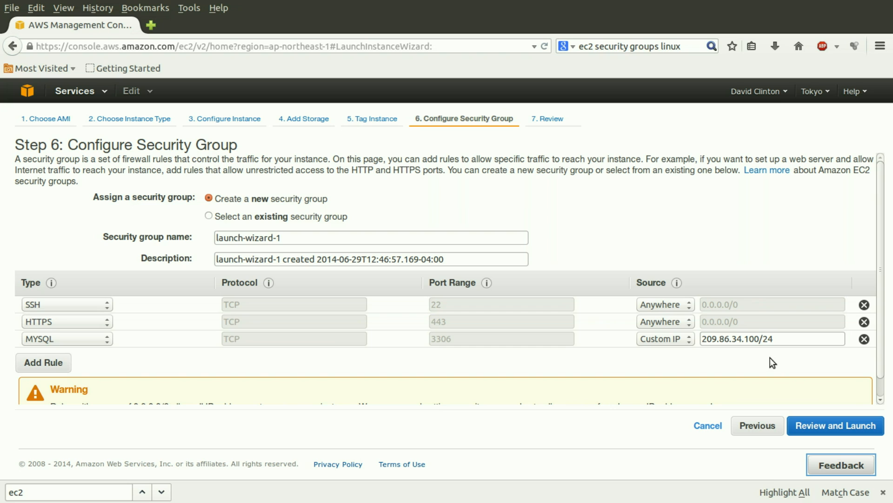
mouse_move(670, 389)
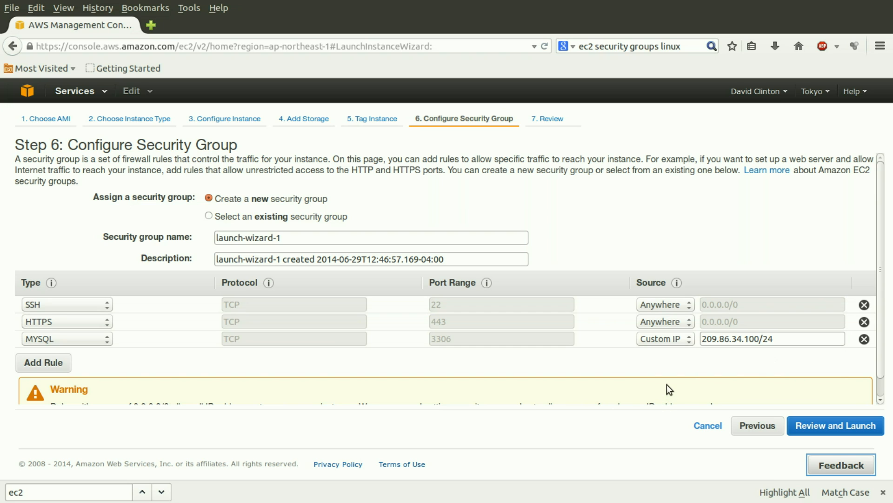
Set the MySQL rule's source to Anywhere (0.0.0.0/0)
left_click(665, 338)
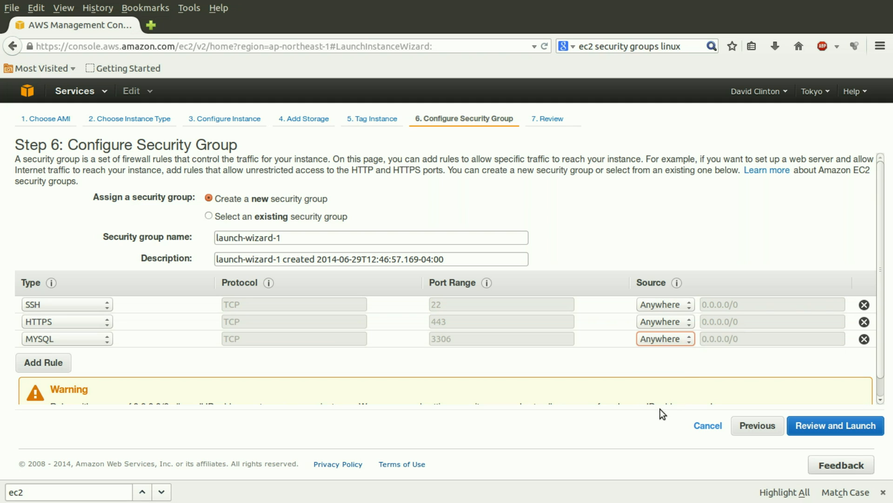
mouse_move(652, 418)
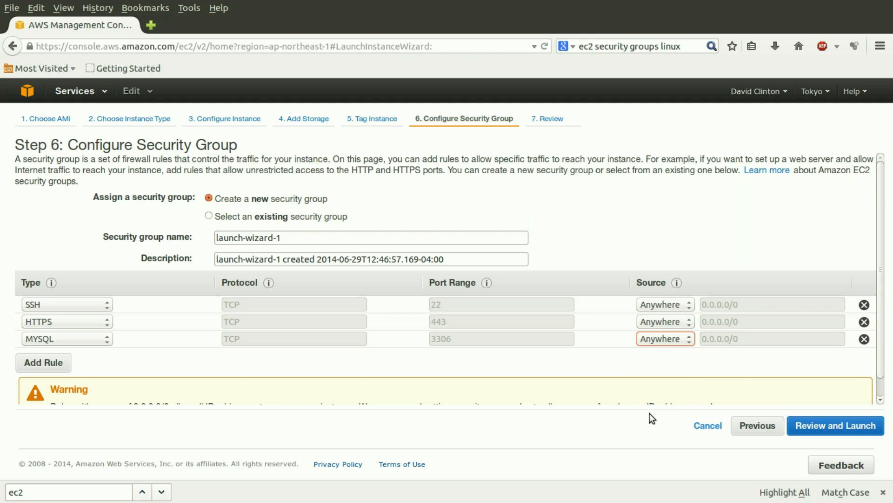
mouse_move(670, 401)
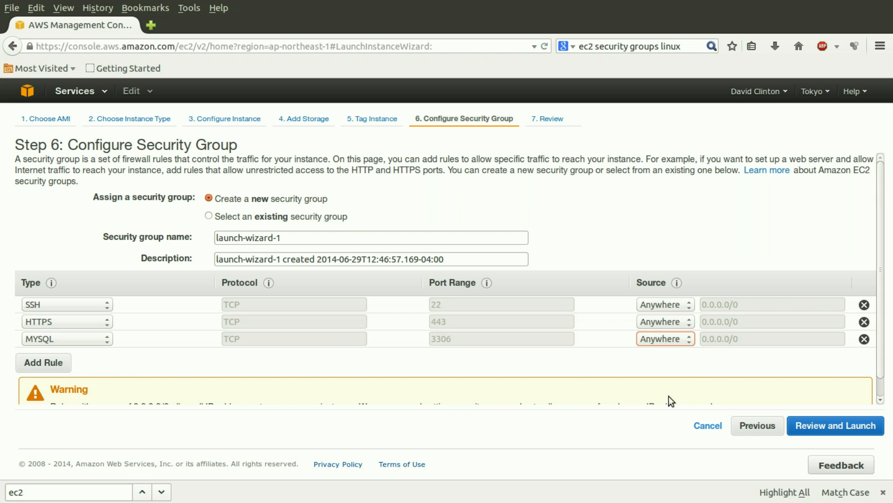
mouse_move(671, 409)
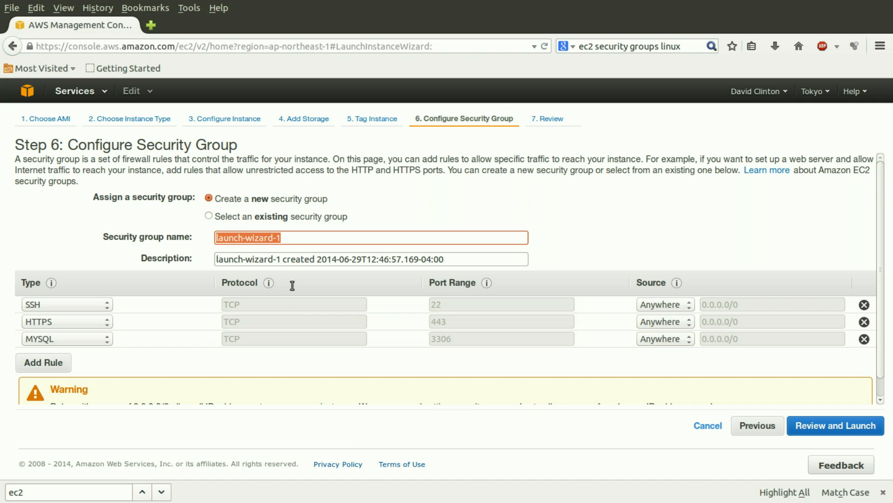
Name the group 'lamp-group' with description 'security protocols for lamp installation'
type("lamp-group")
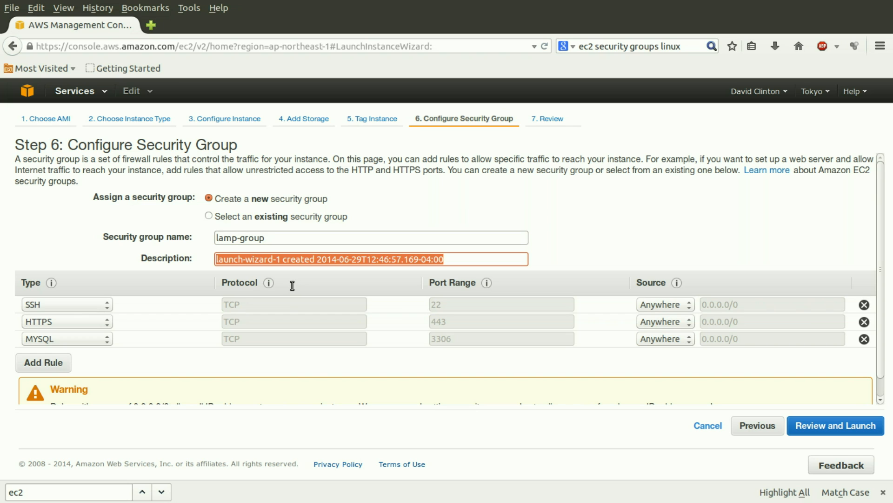
type("security")
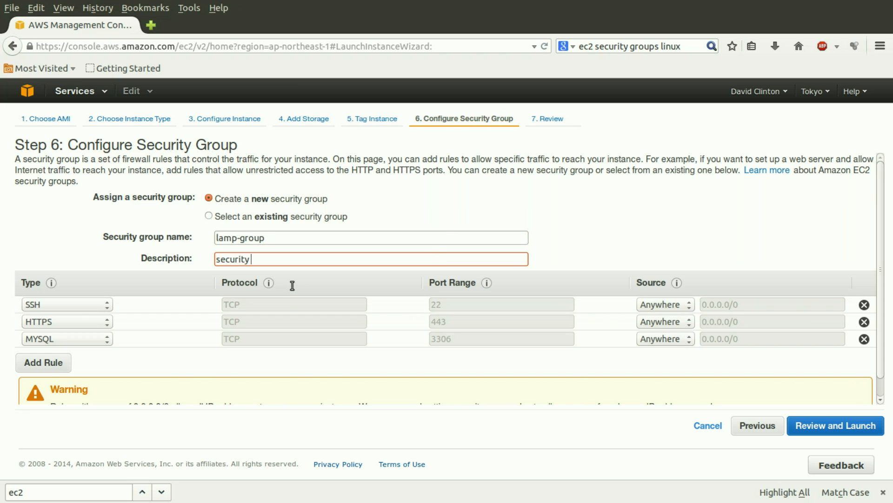
type("protocol")
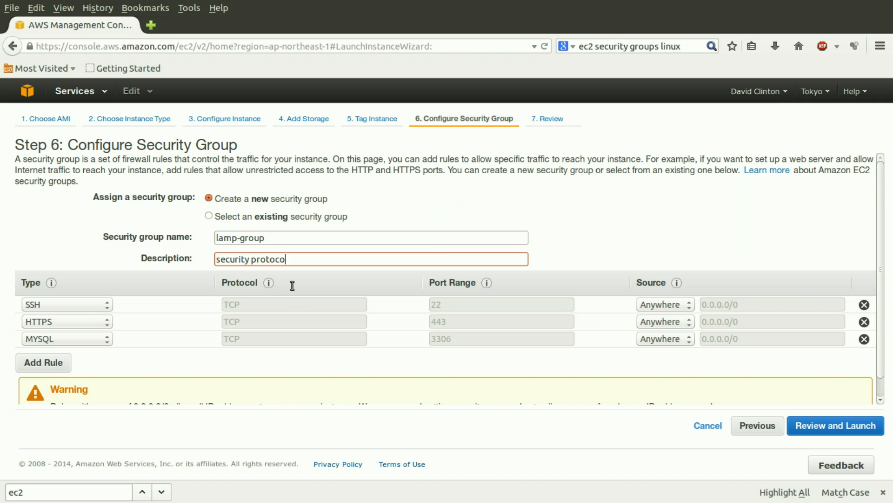
type("ls for lamp")
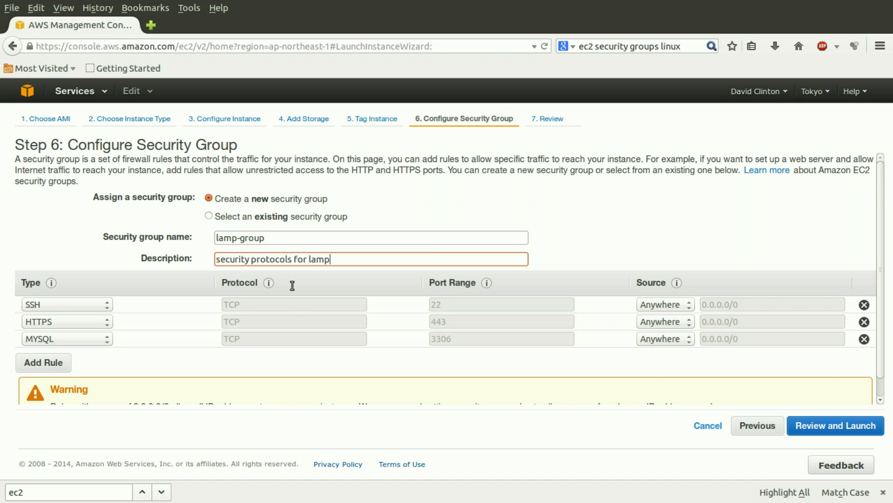
type("installation")
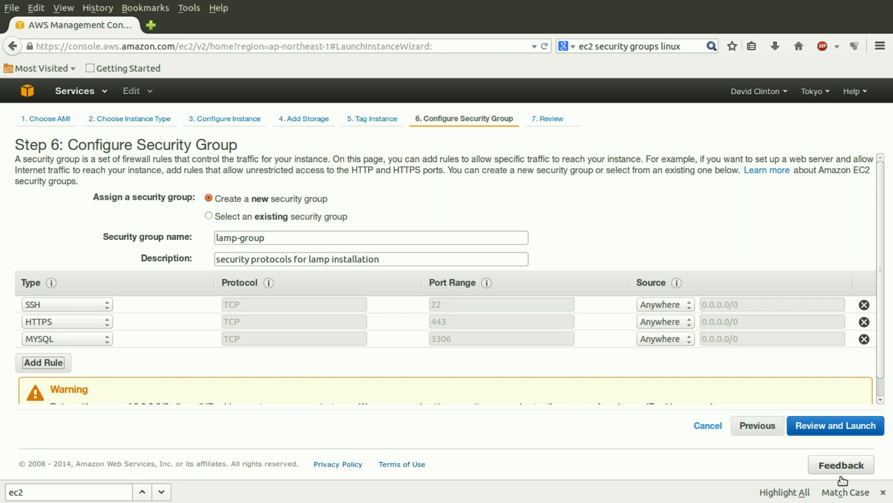
mouse_move(841, 181)
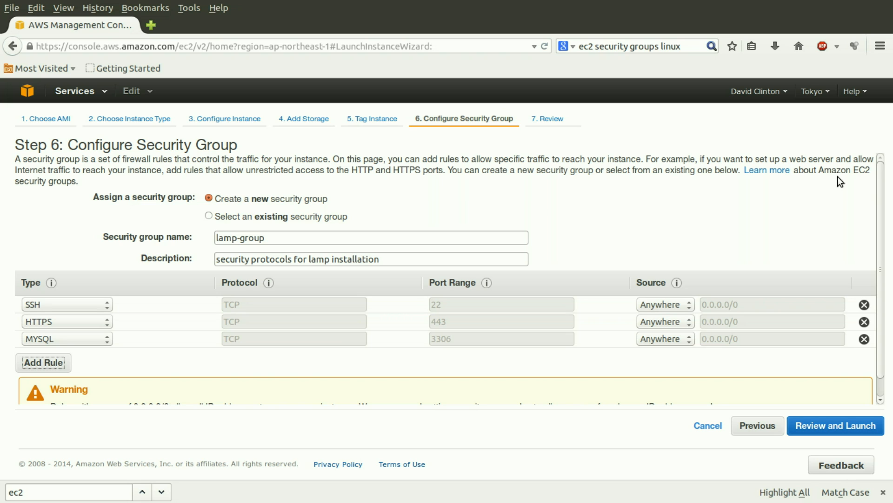